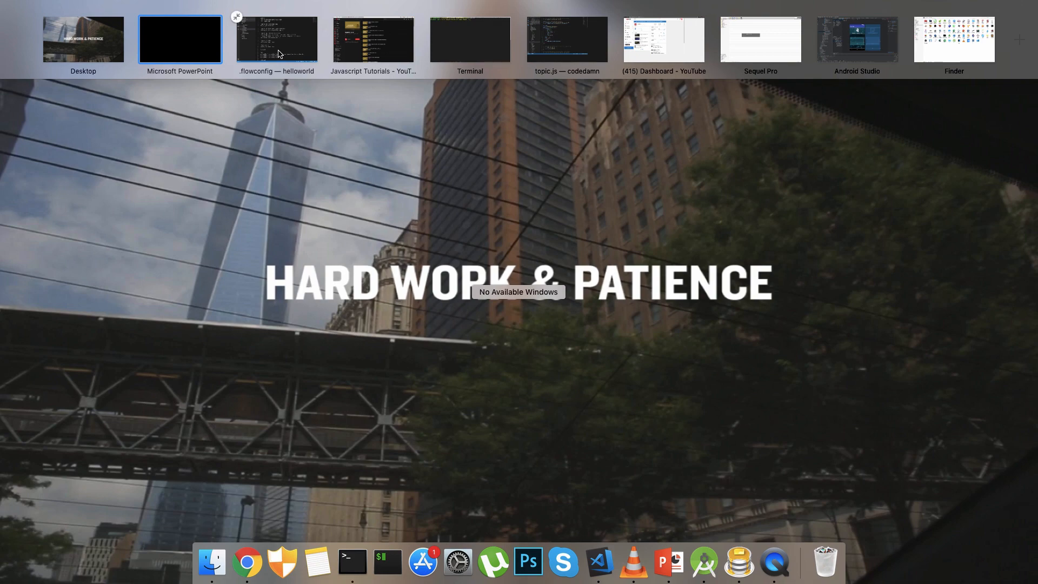
Switch to the helloworld window, toggle the android folder open and shut, then expand ios.
click(276, 36)
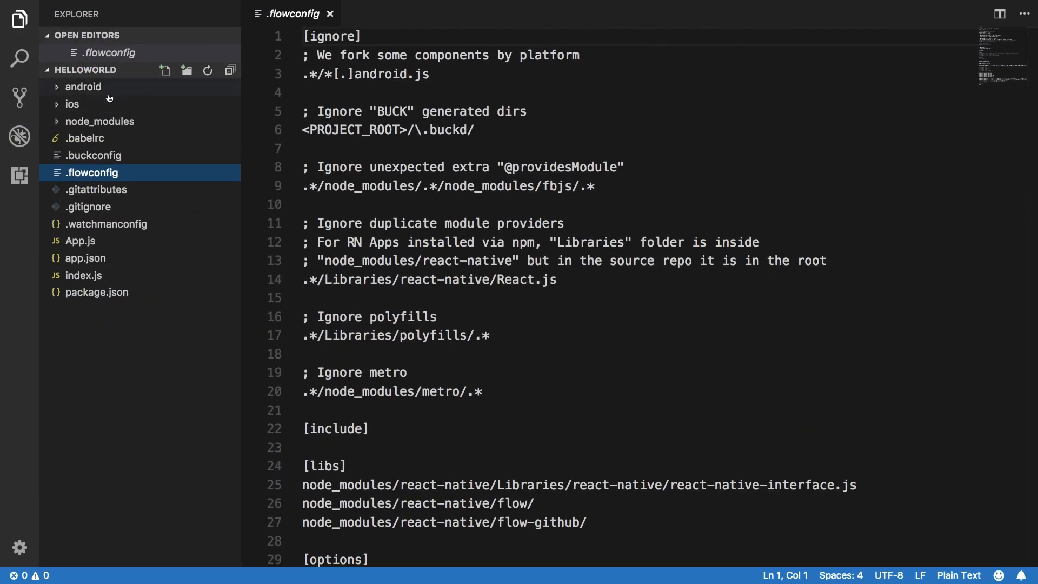
mouse_move(108, 100)
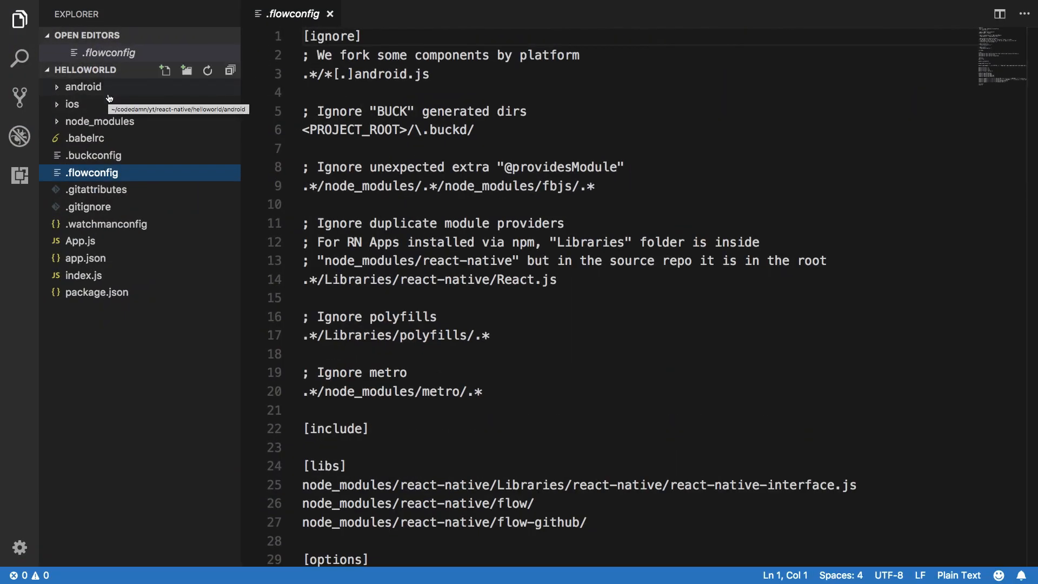
click(83, 87)
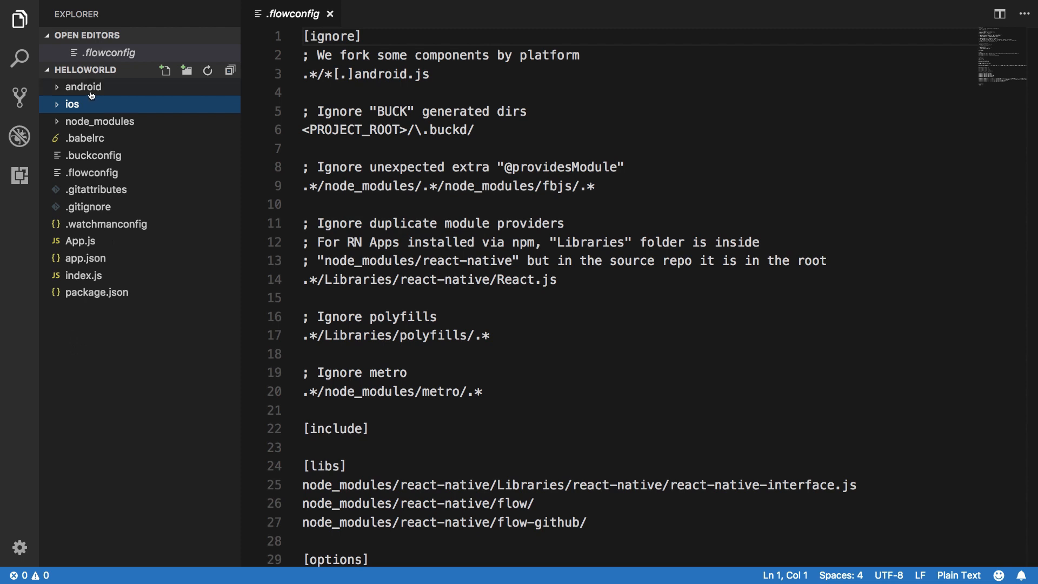
click(83, 86)
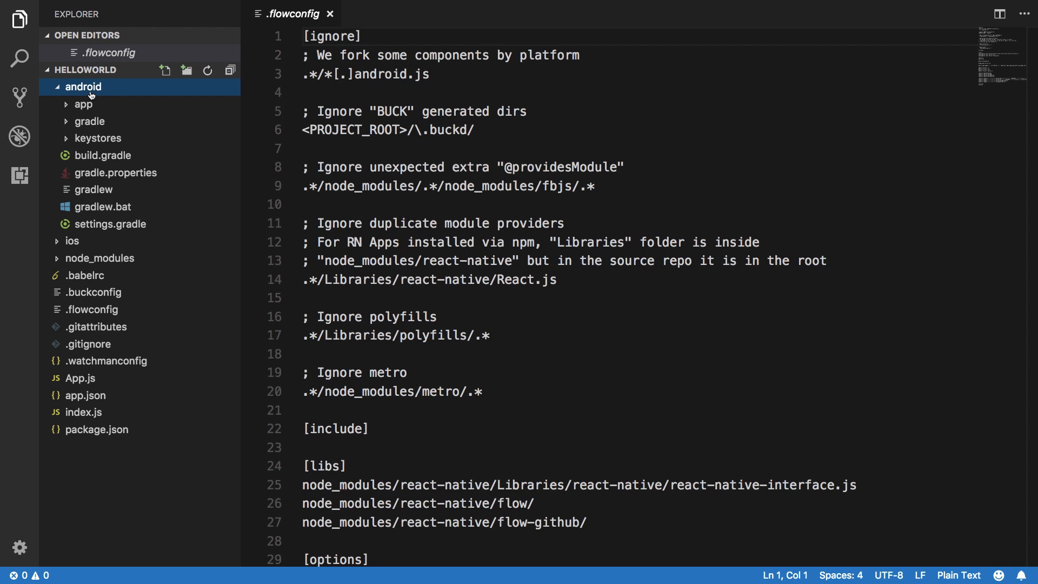
click(82, 87)
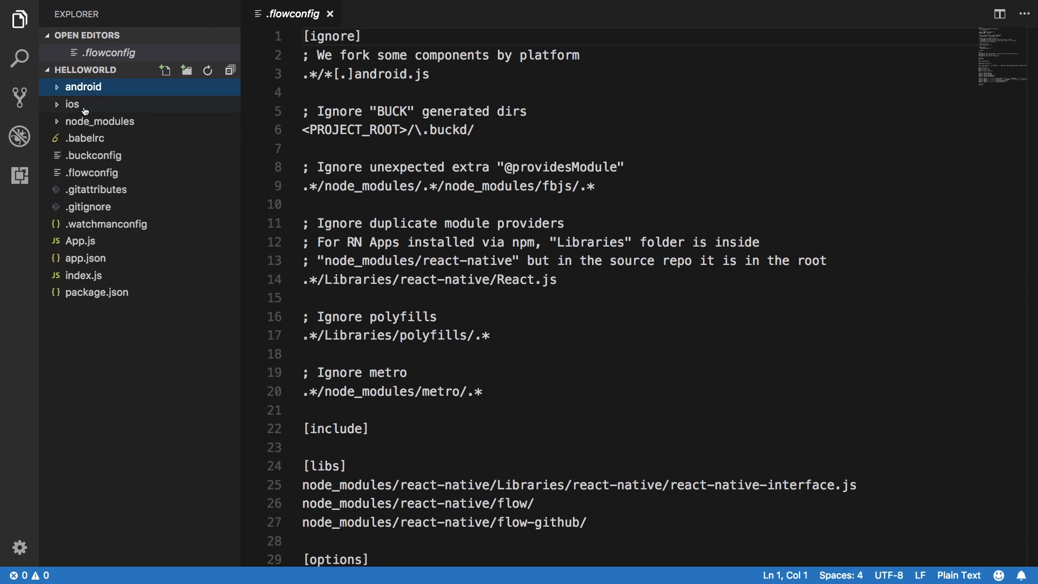
click(72, 103)
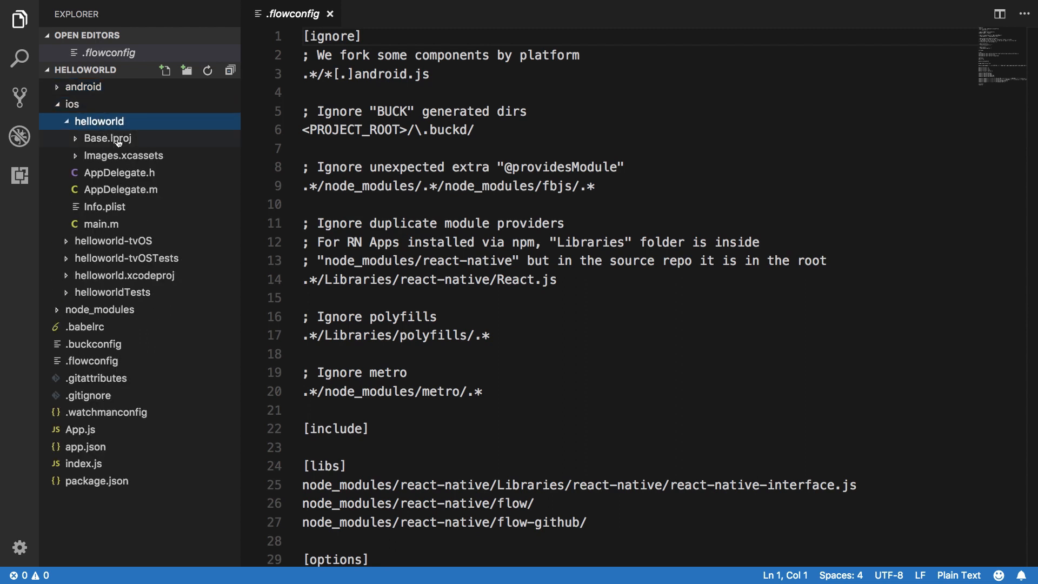
mouse_move(143, 158)
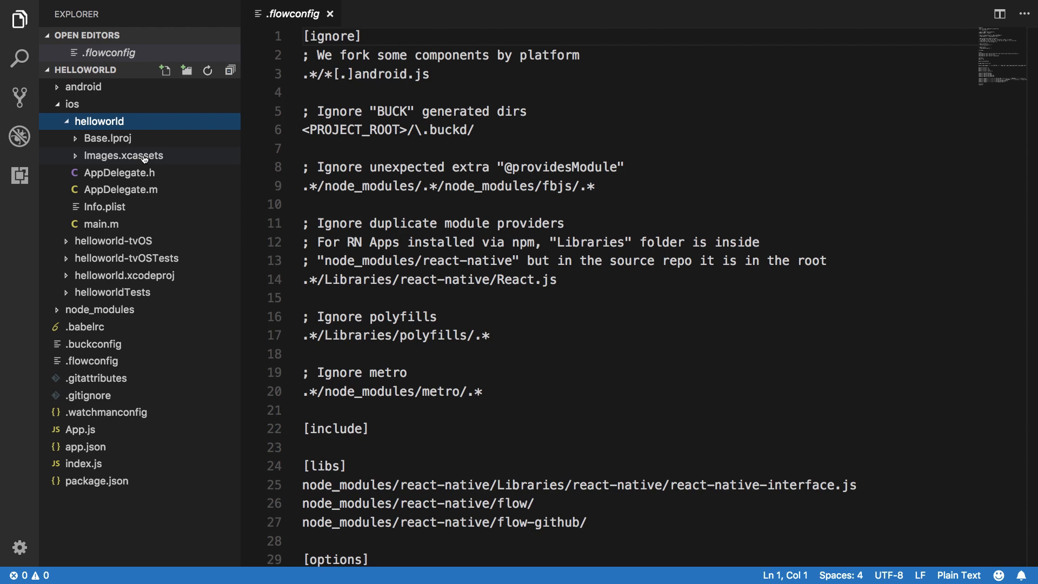
mouse_move(144, 159)
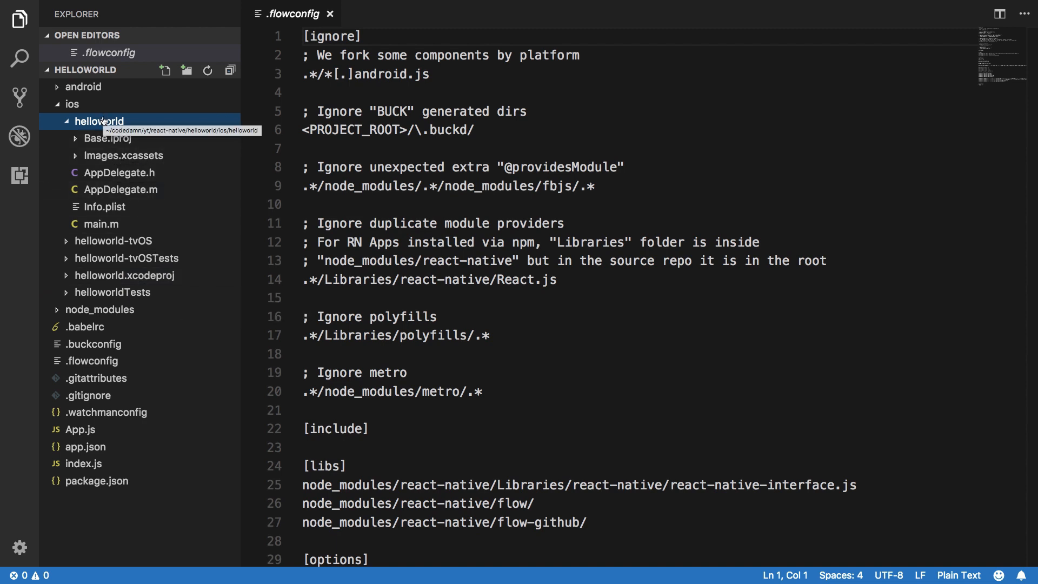
Collapse ios, open android/app/src/main/AndroidManifest.xml, then collapse the android folder.
click(72, 104)
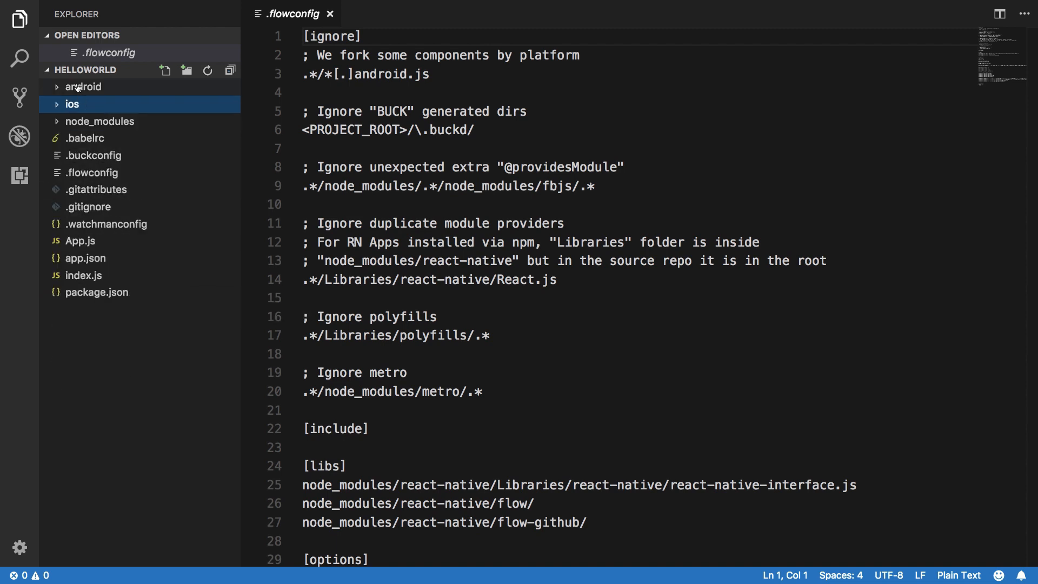
click(83, 86)
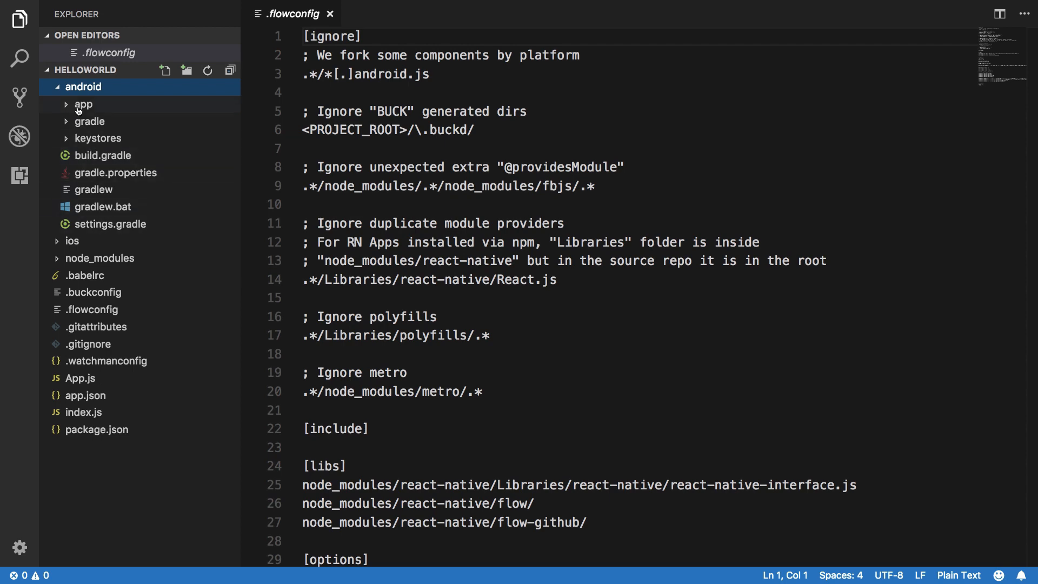
click(83, 104)
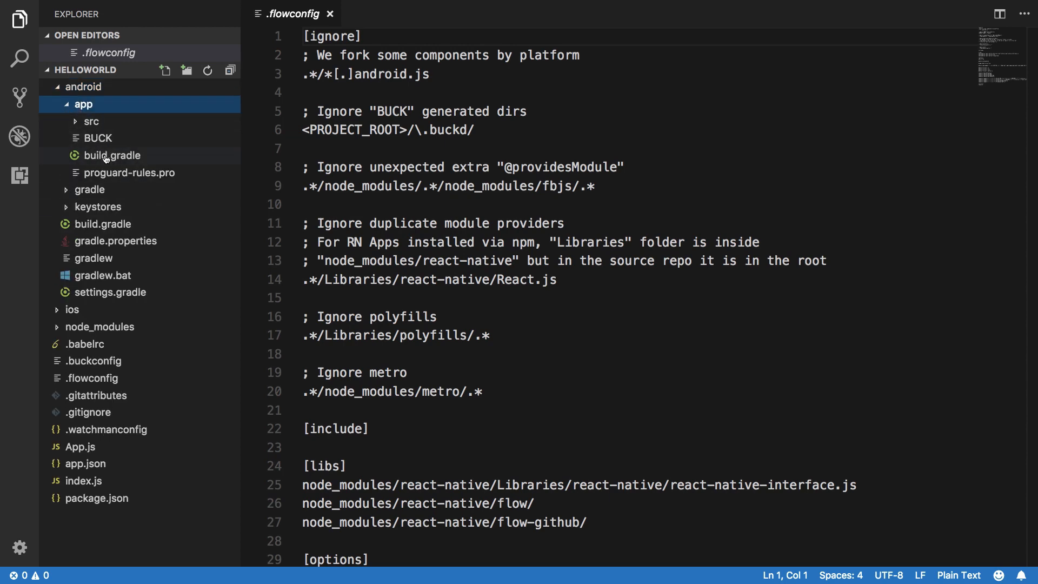
click(111, 155)
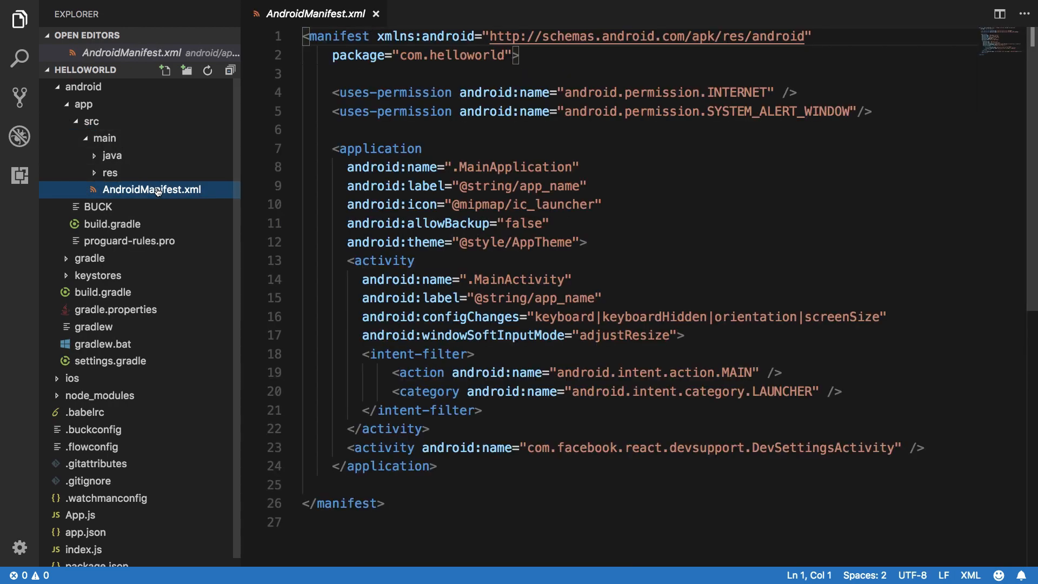
click(383, 298)
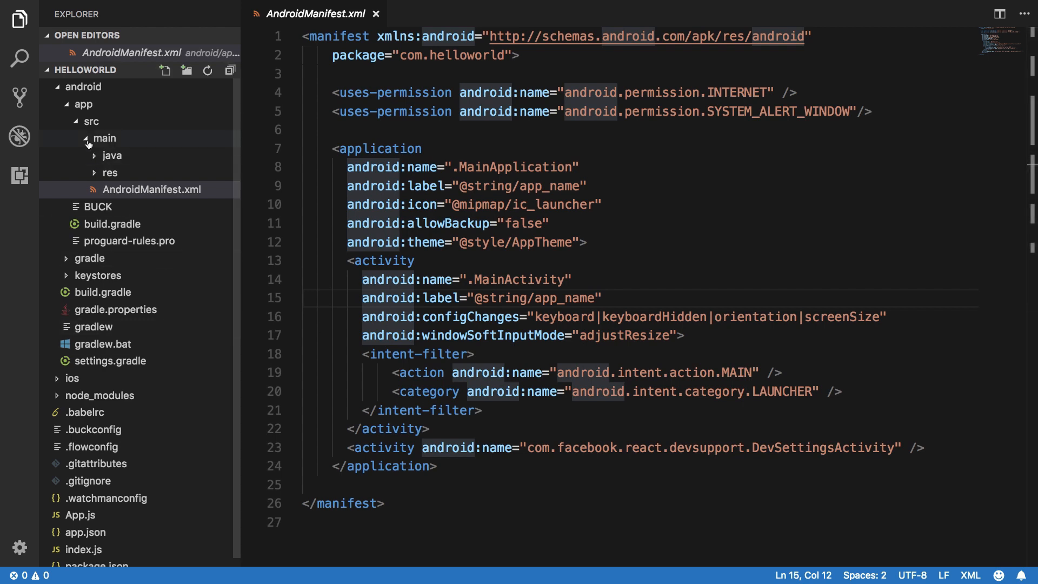
click(83, 87)
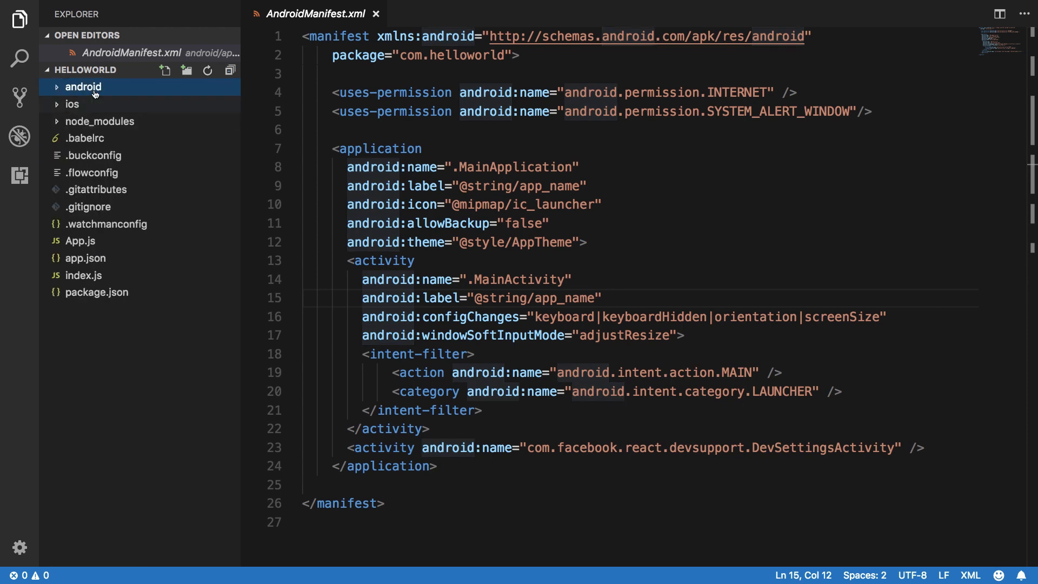
mouse_move(97, 104)
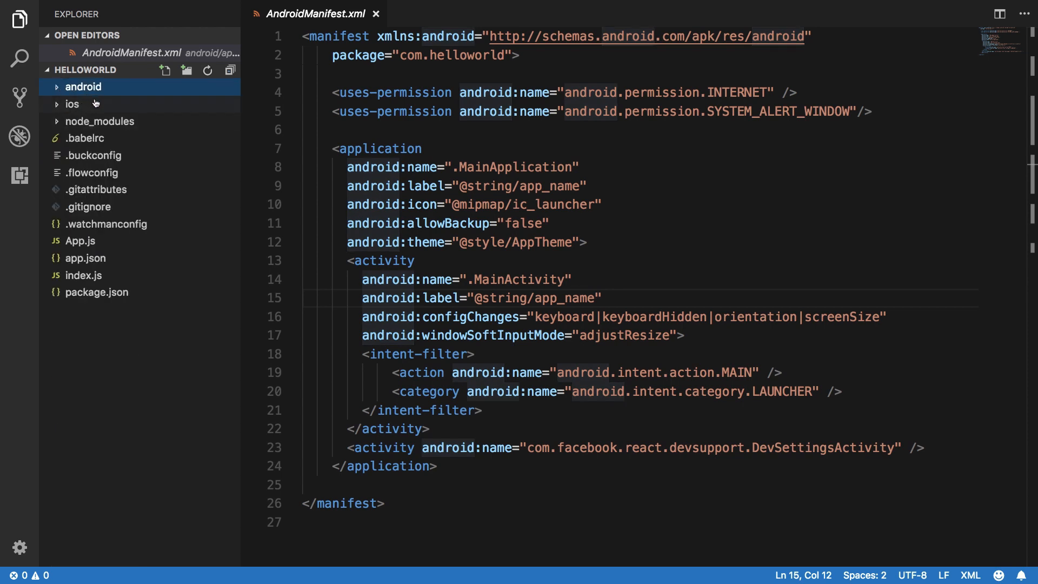
mouse_move(96, 103)
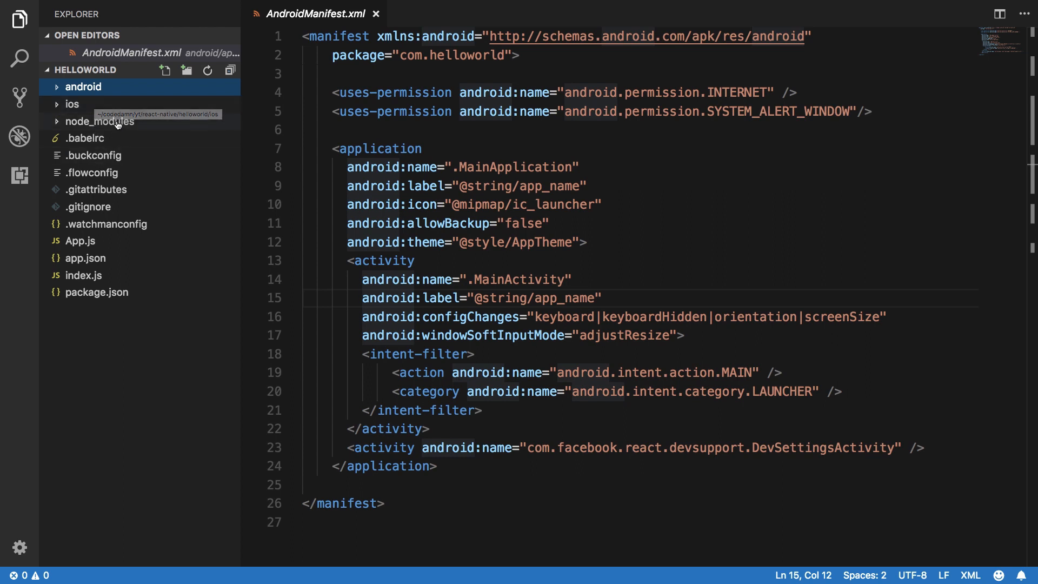
mouse_move(119, 123)
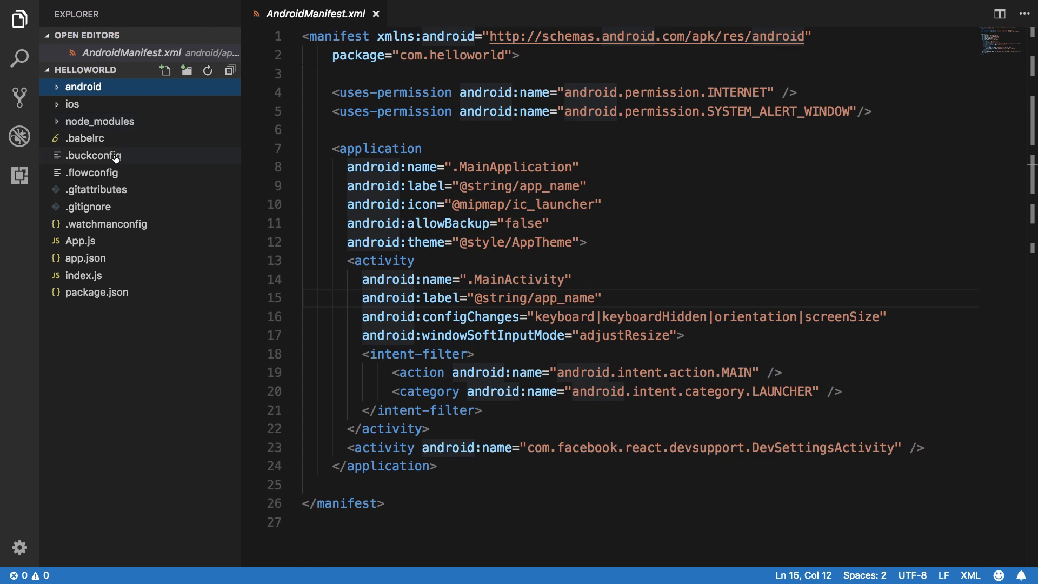
View .babelrc, .buckconfig and .flowconfig one after another in the editor.
click(83, 138)
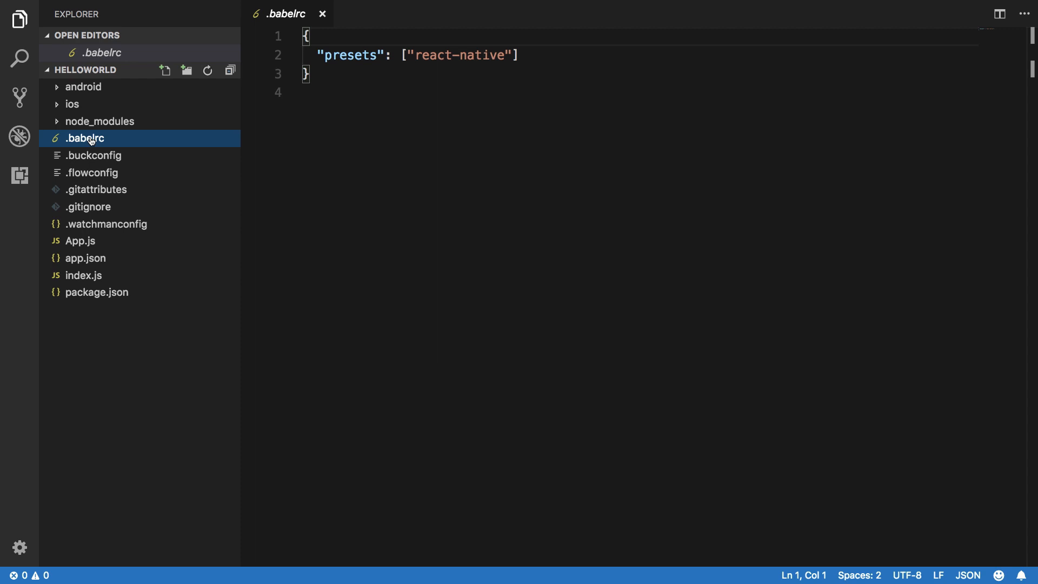
mouse_move(90, 158)
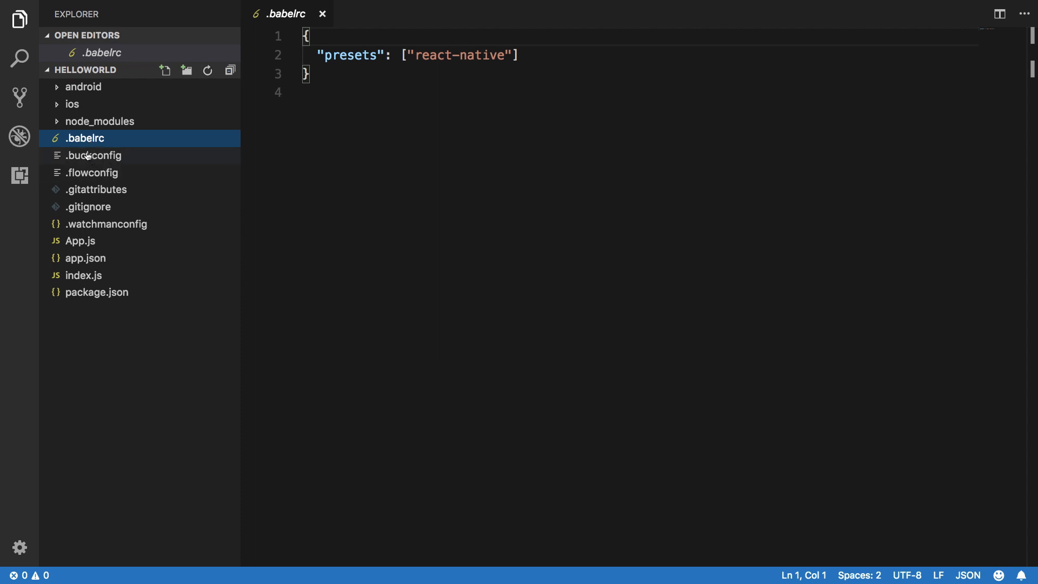
click(93, 156)
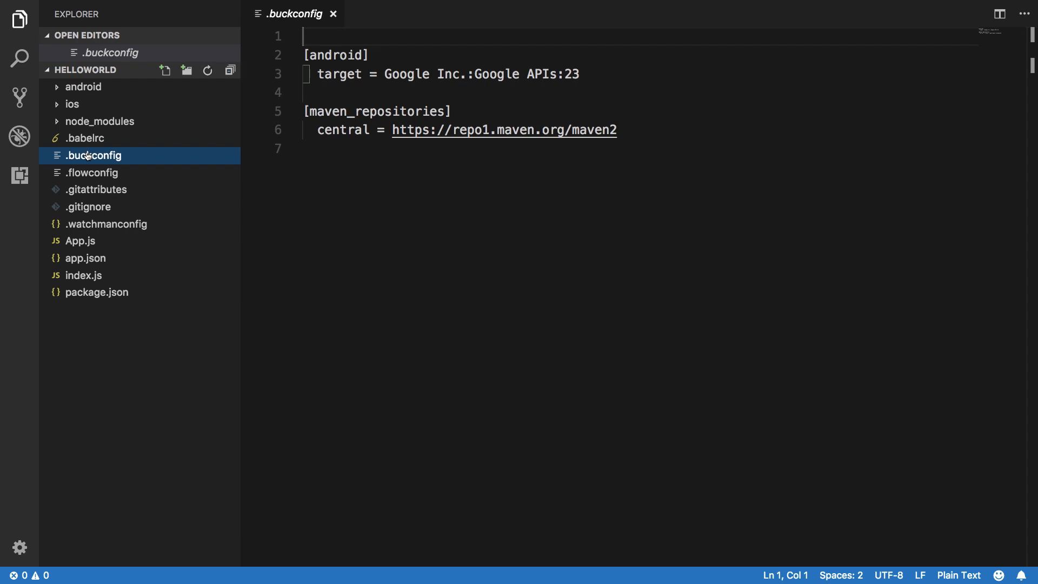
click(92, 173)
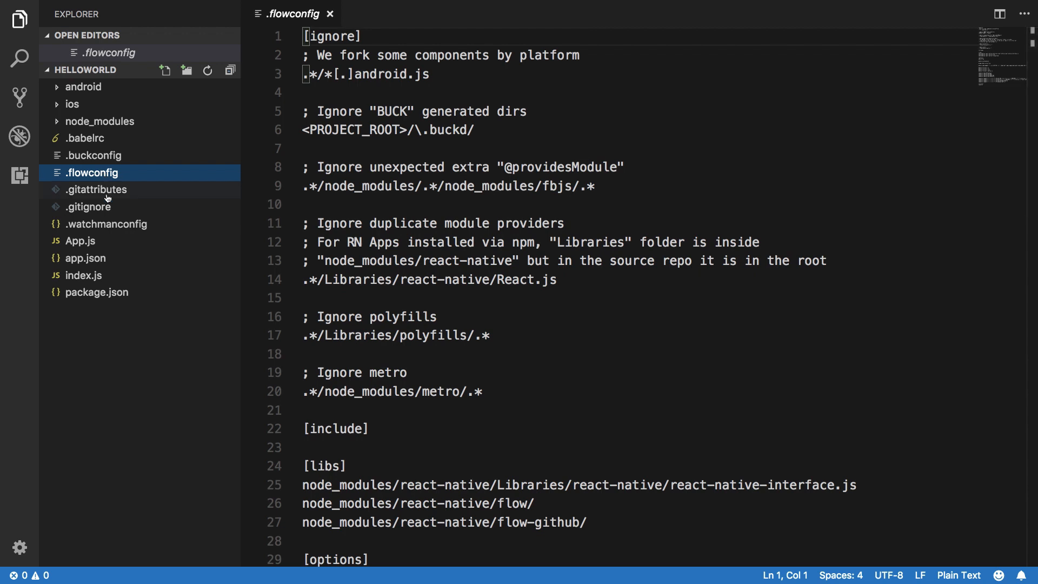
View .gitattributes, .gitignore and .watchmanconfig one after another in the editor.
click(96, 189)
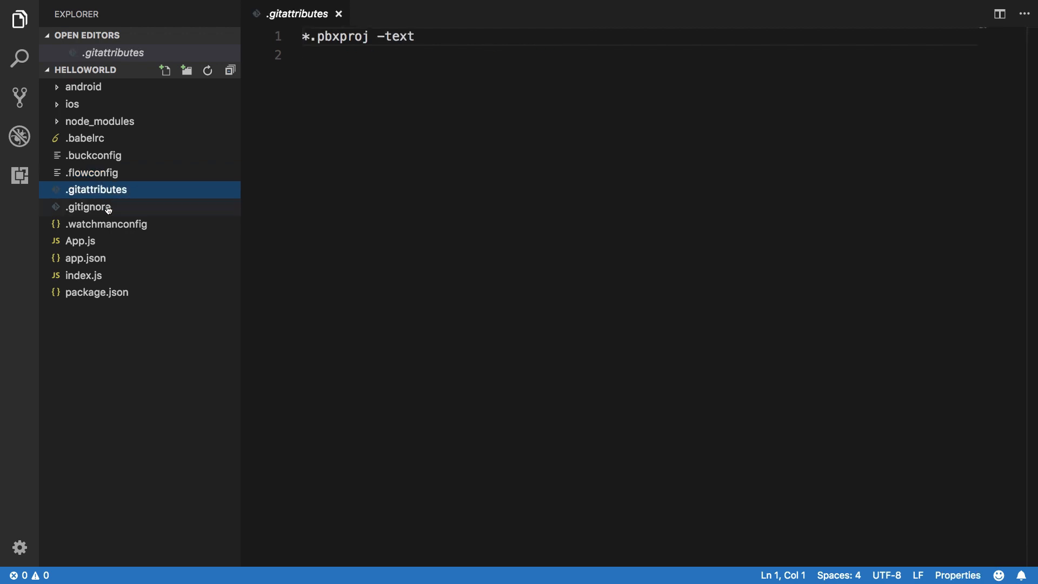
click(88, 206)
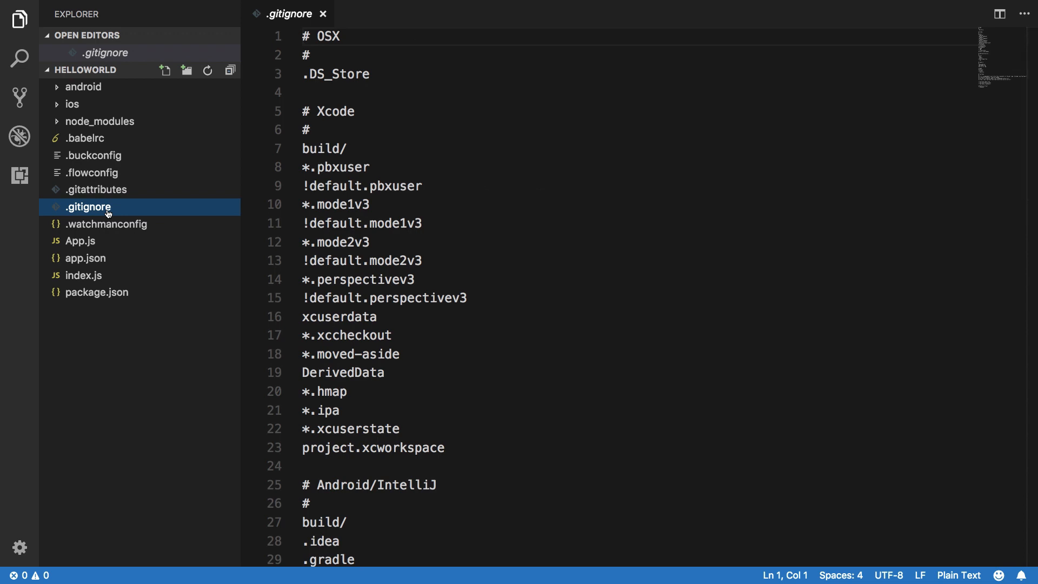
mouse_move(125, 214)
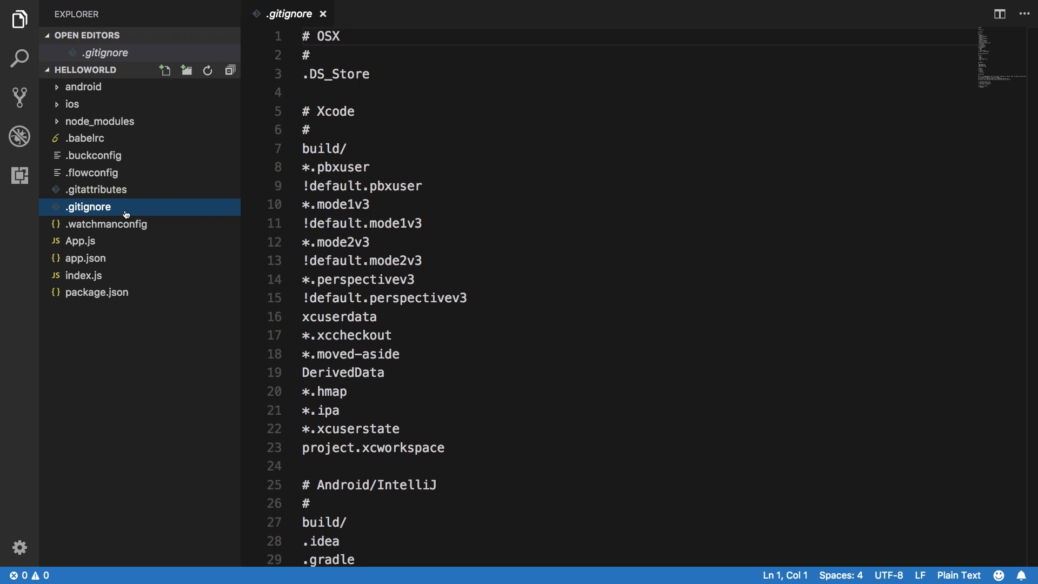
click(107, 224)
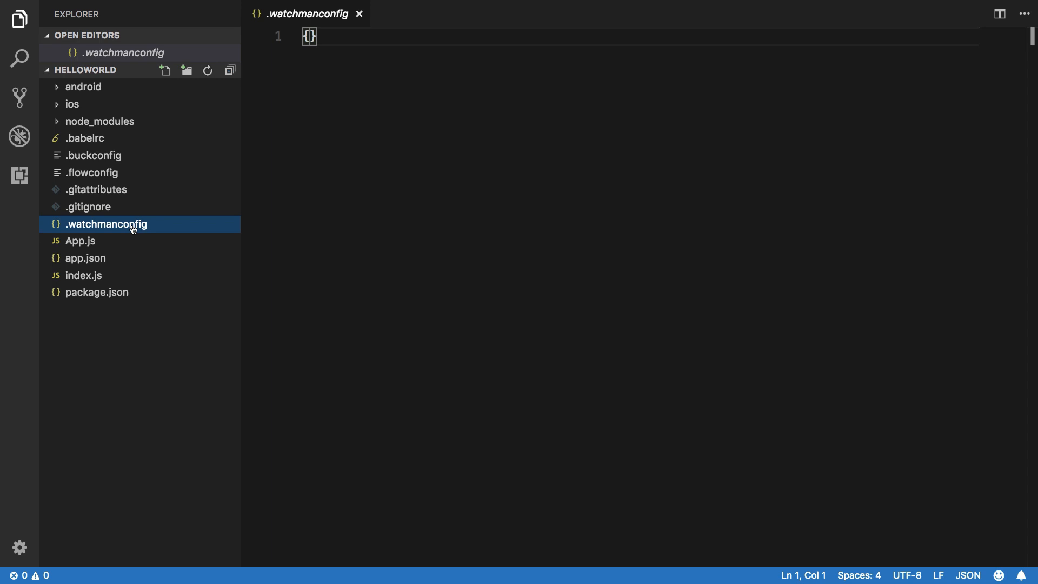
mouse_move(126, 242)
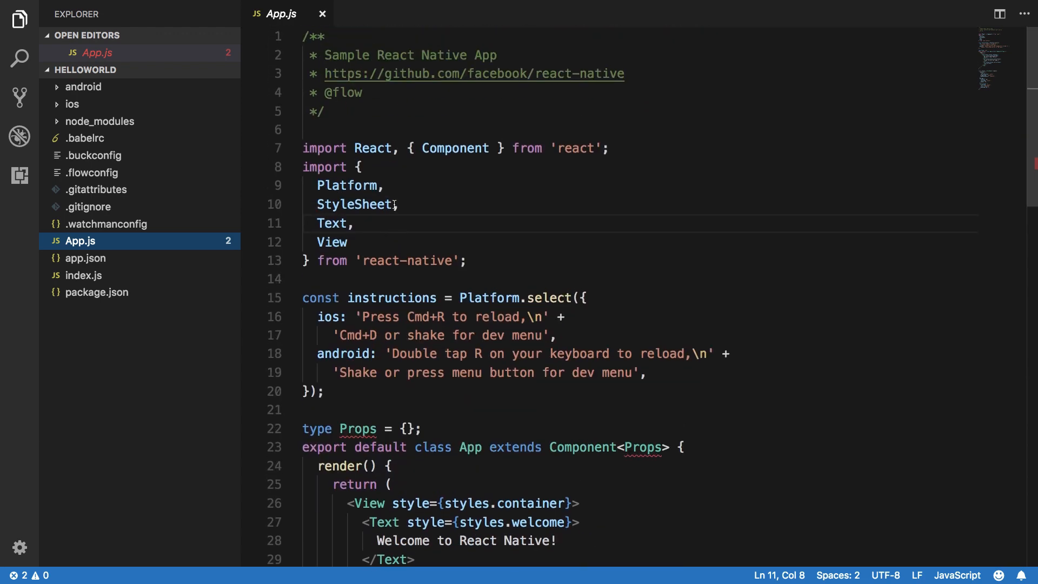
Scroll through App.js's render code and styles, then open app.json.
scroll(down, 3)
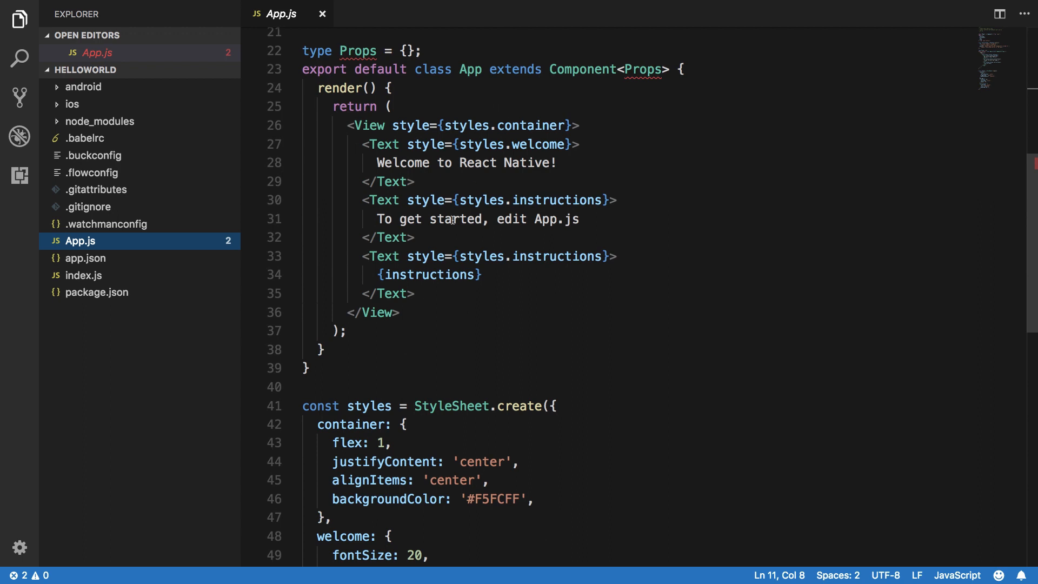
mouse_move(386, 322)
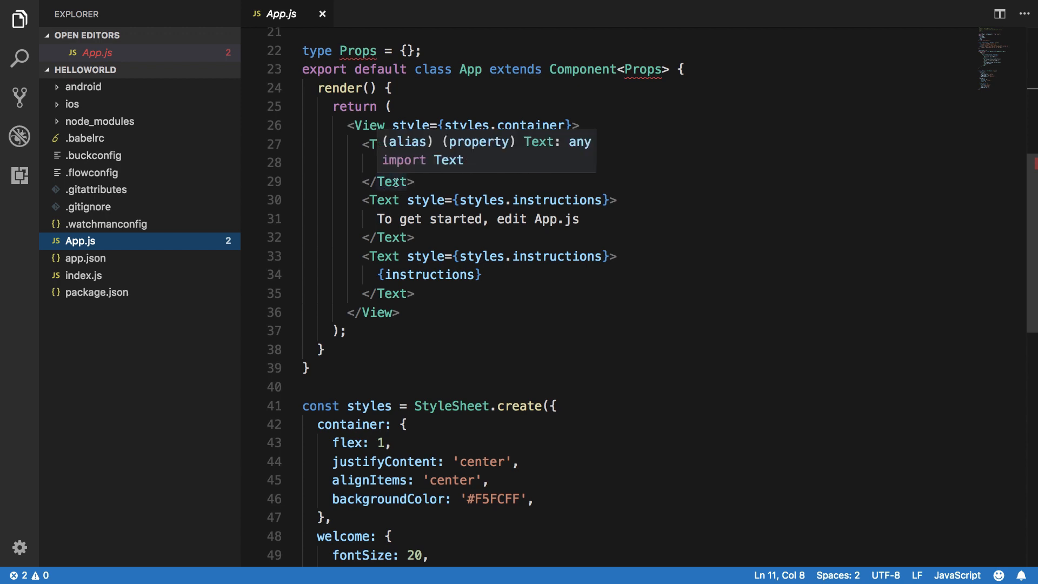
mouse_move(368, 120)
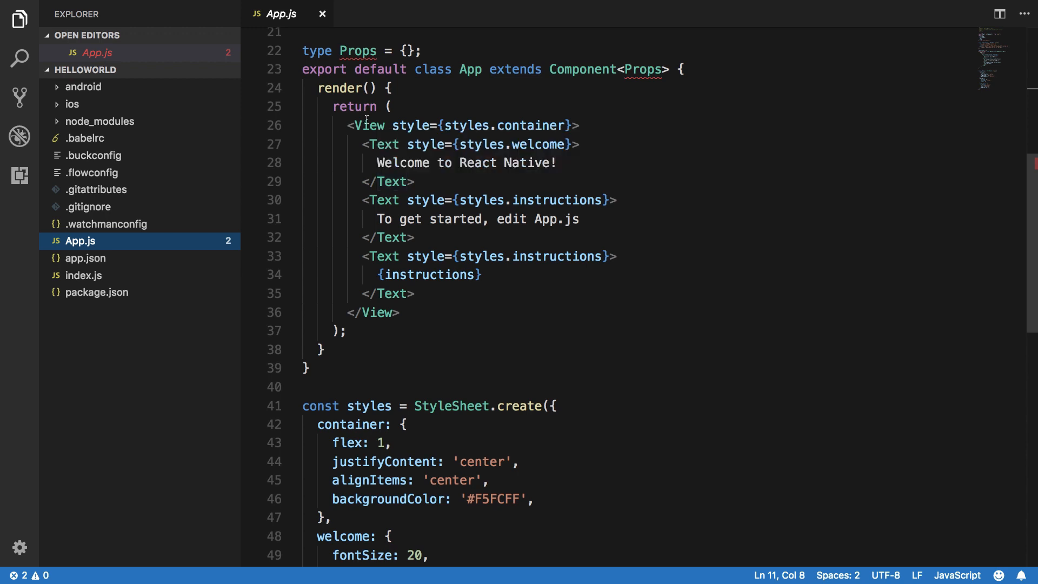
mouse_move(368, 123)
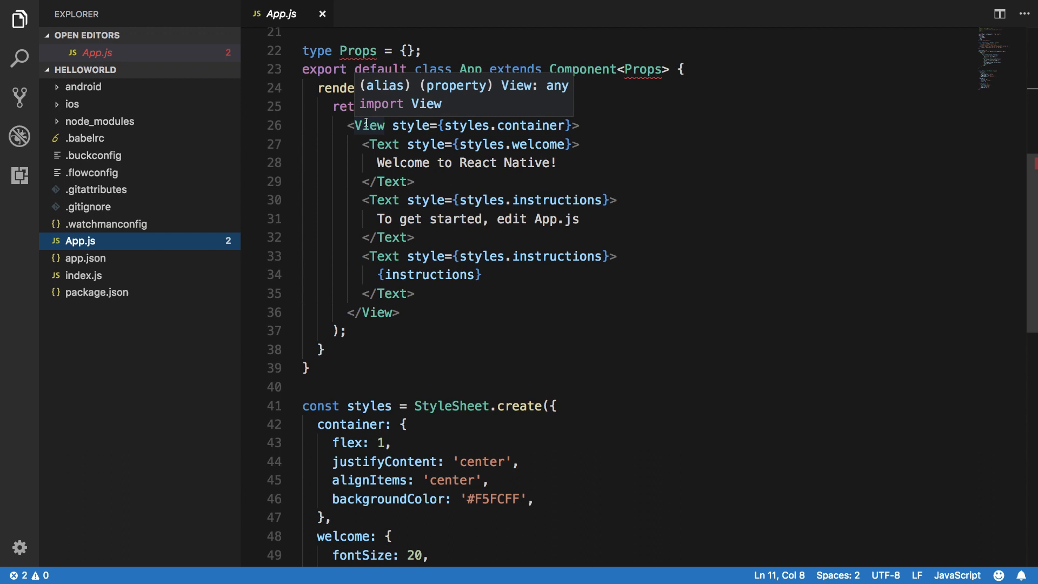
scroll(down, 3)
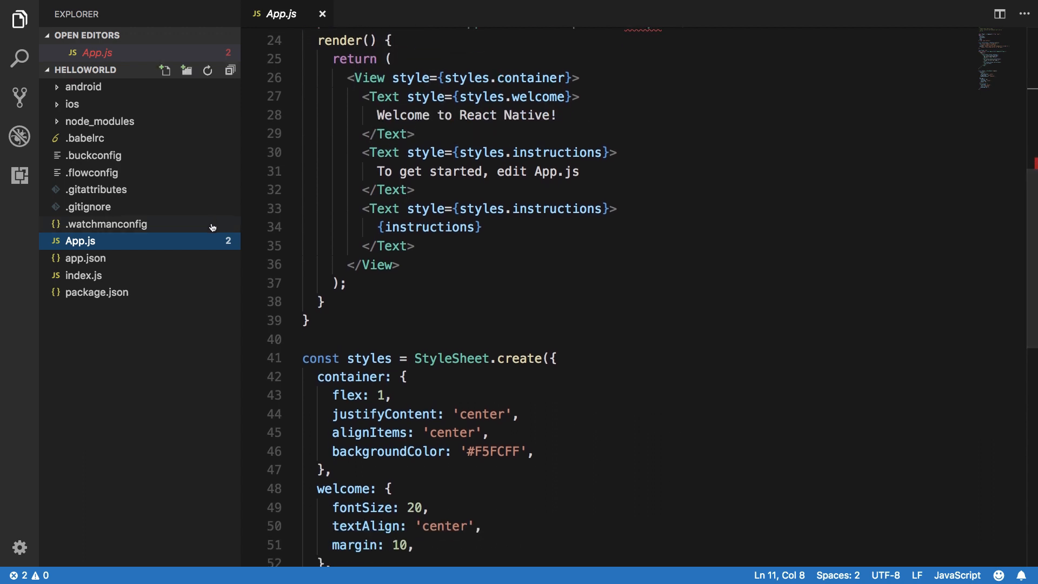
click(86, 258)
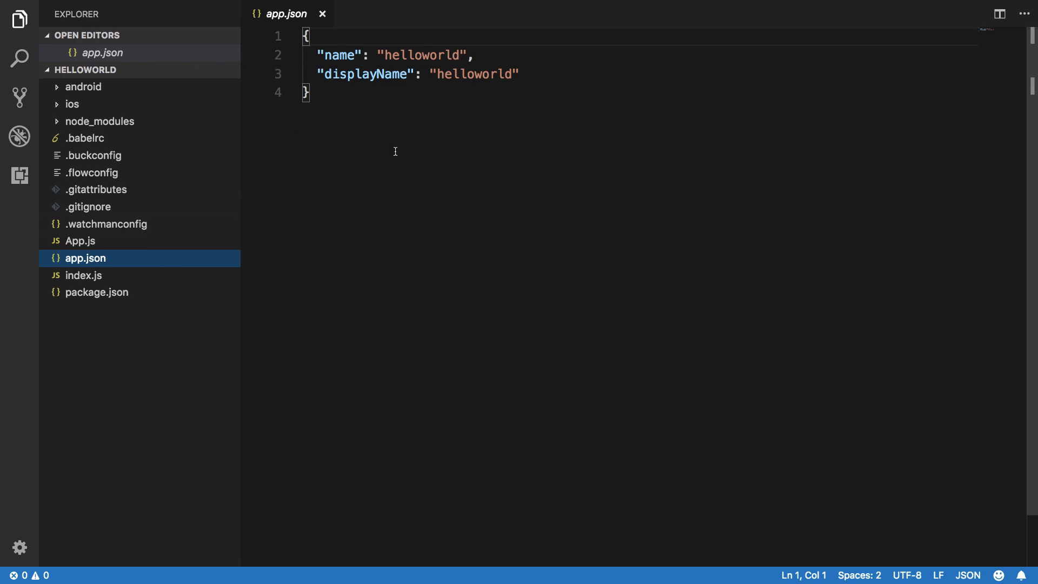
mouse_move(395, 114)
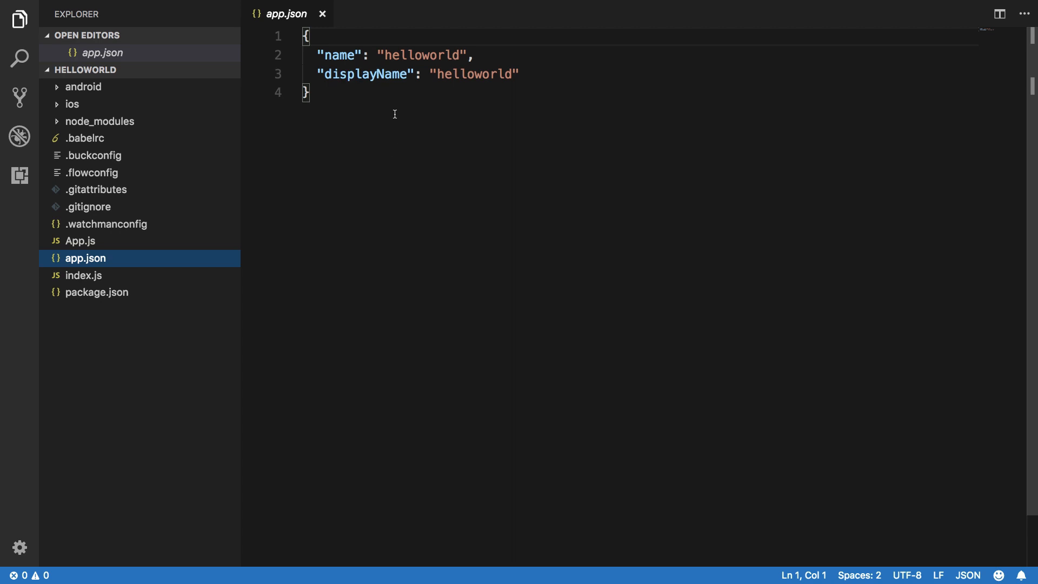
mouse_move(225, 224)
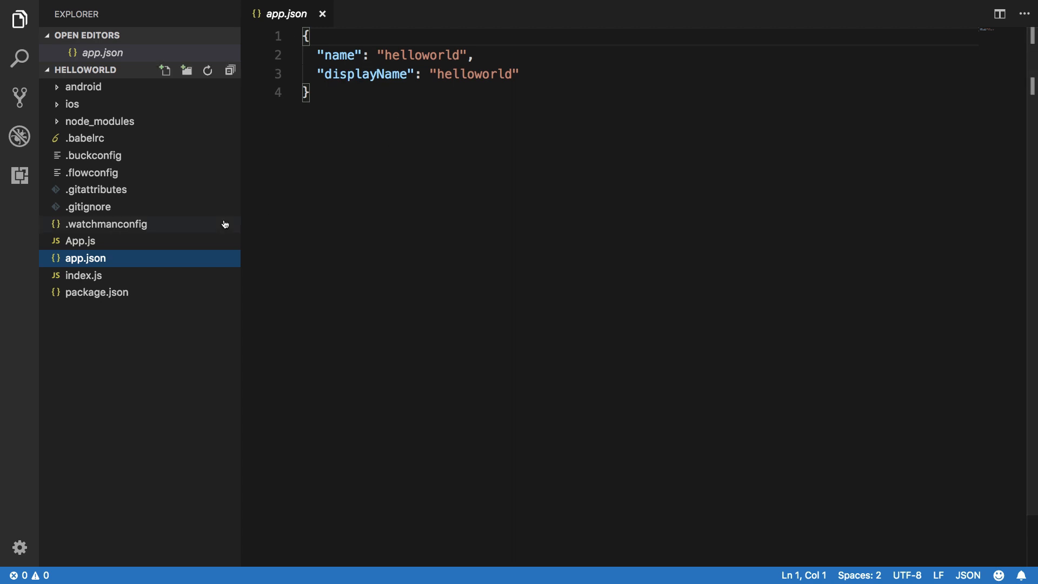
Open index.js, which registers the helloworld App component from ./App.
click(84, 276)
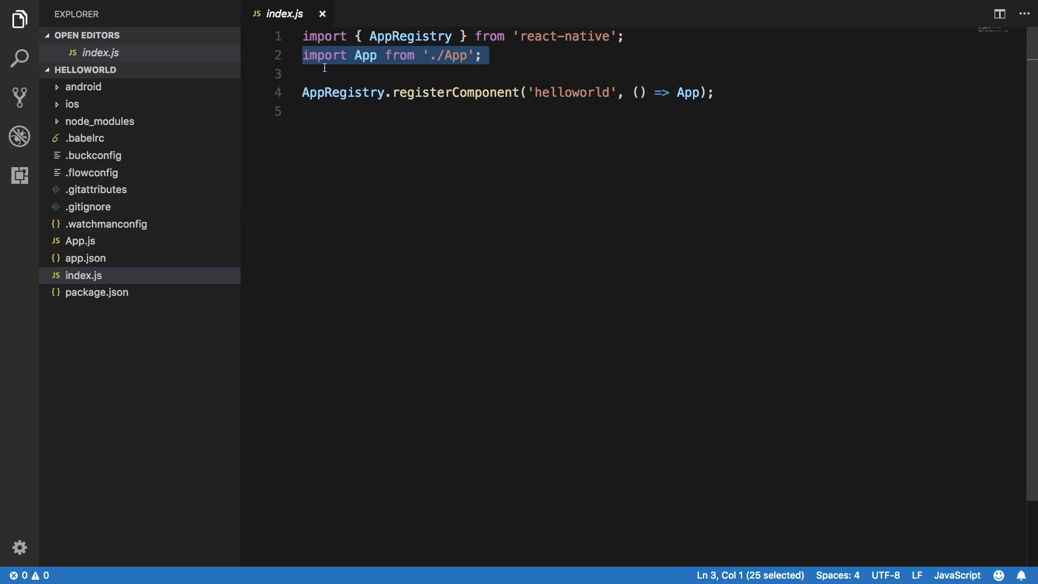
mouse_move(486, 95)
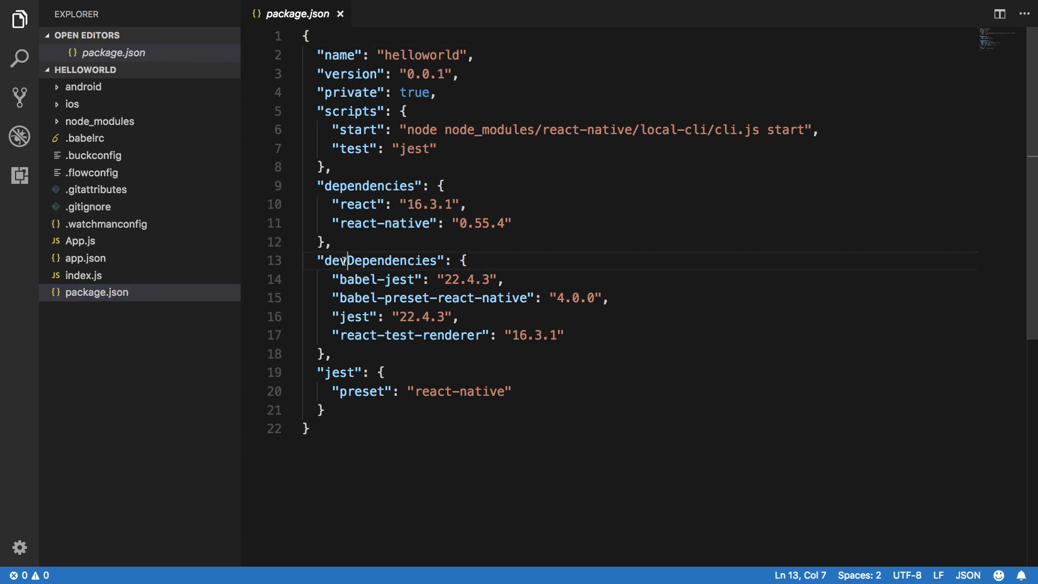
Select the devDependencies key in package.json to highlight the jest dev dependencies.
double_click(378, 260)
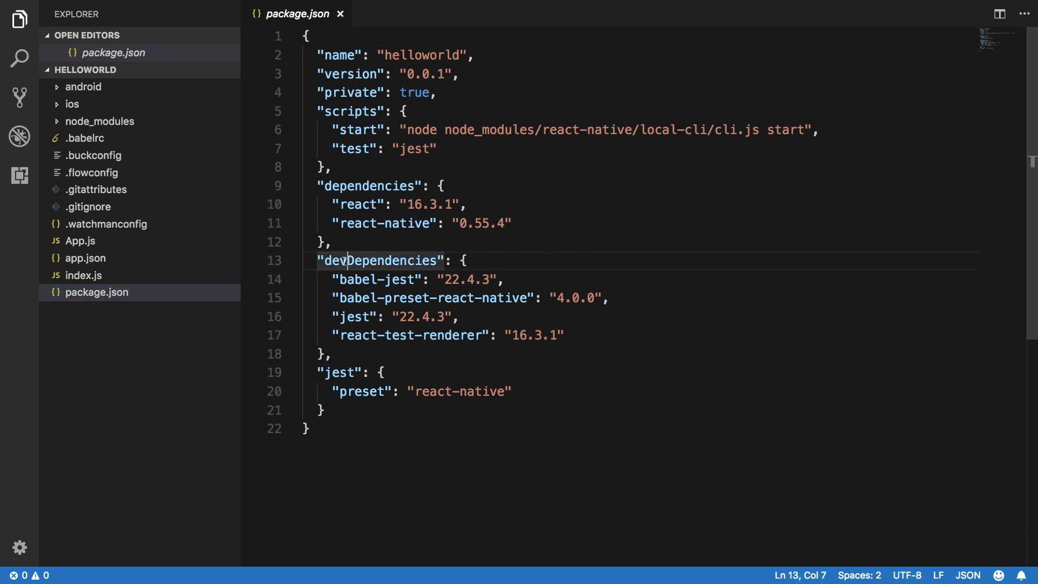